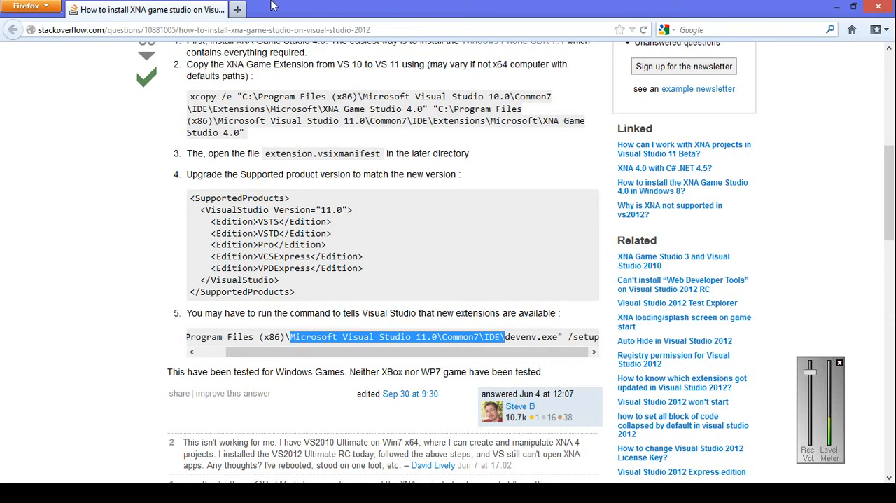
mouse_move(276, 5)
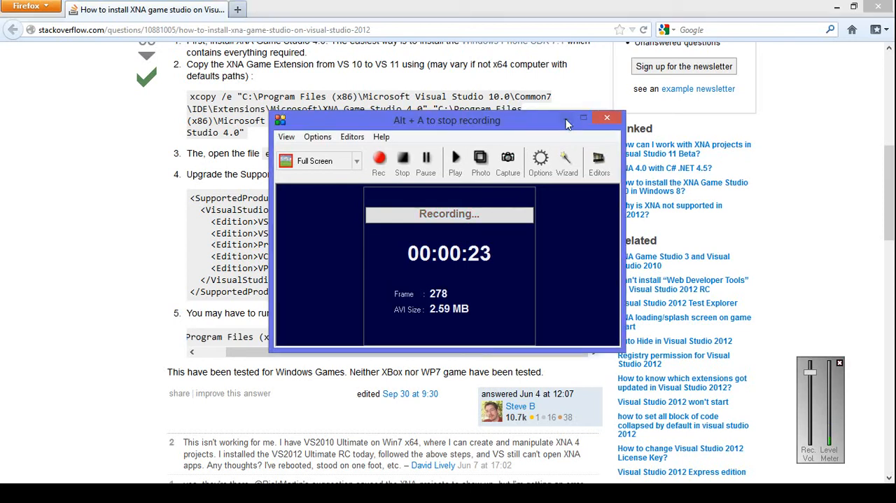
Step: Select the Programming (E:) drive and scroll to its Visual Studio and Visual Studio 2012 folders
left_click(606, 117)
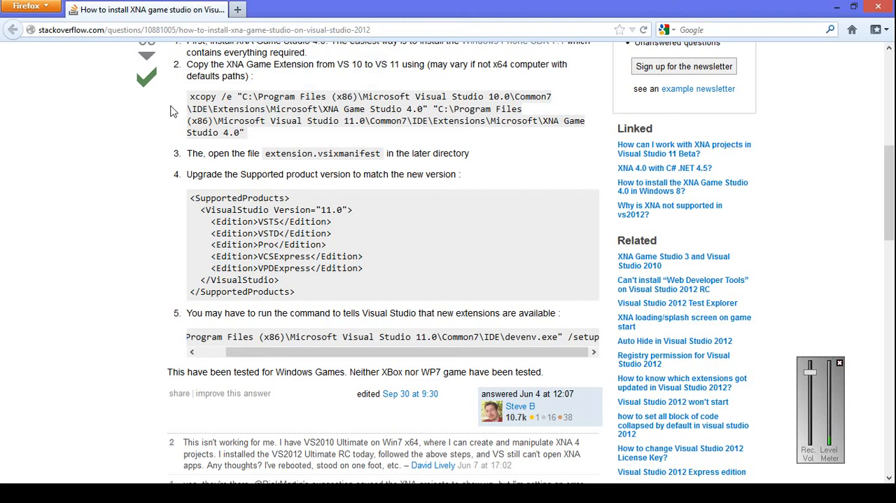
mouse_move(166, 132)
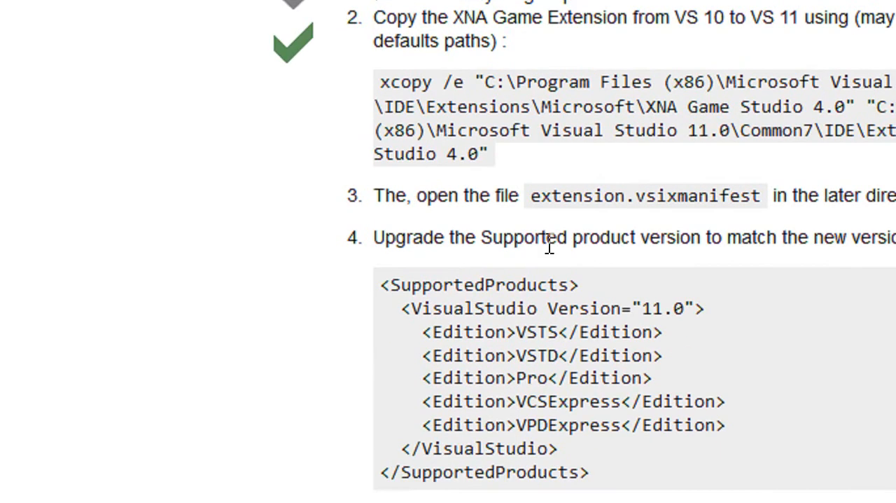
scroll("up", 3)
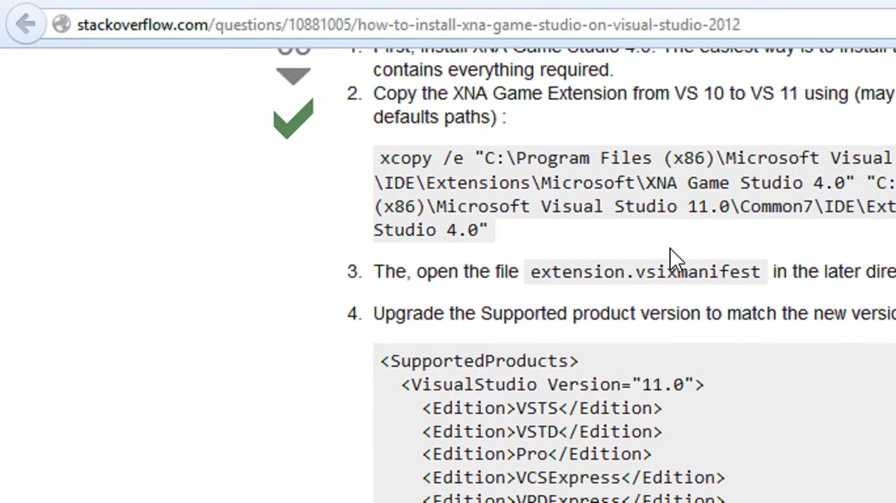
scroll("down", 3)
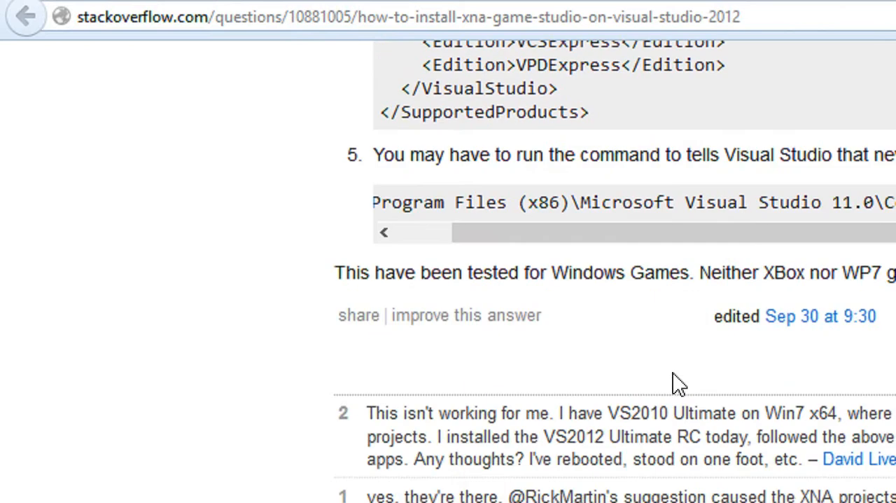
scroll("down", 3)
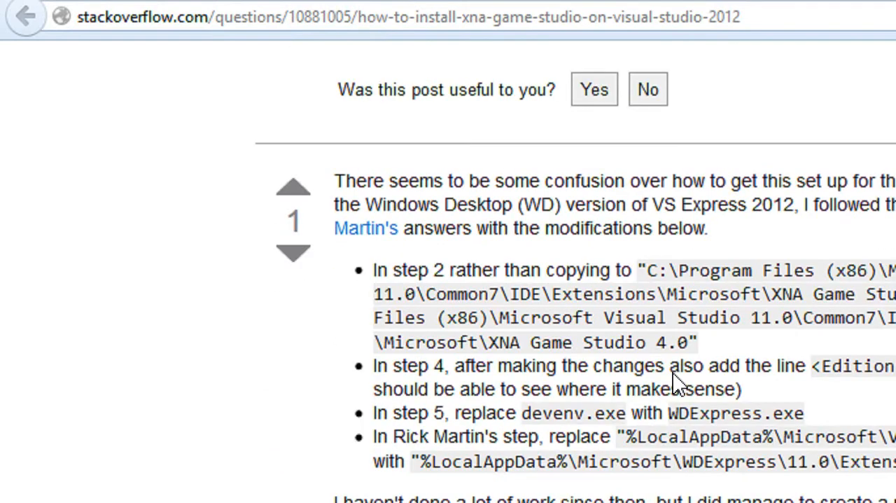
scroll("down", 3)
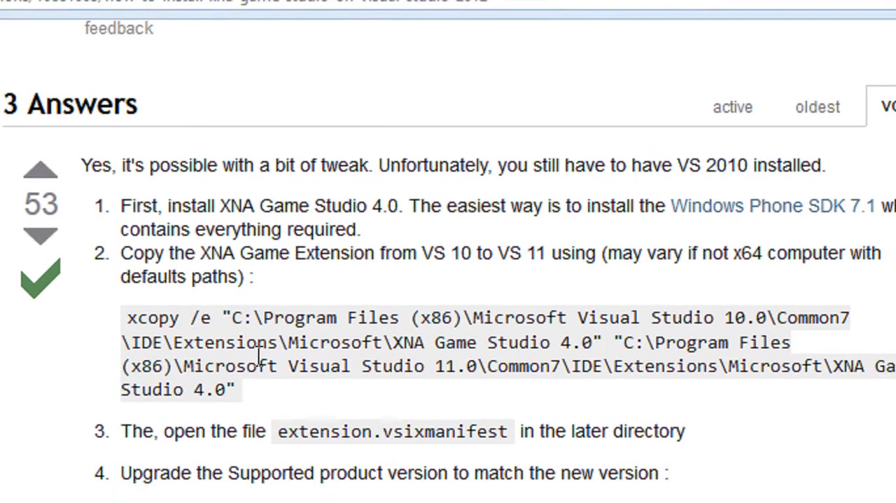
scroll("down", 3)
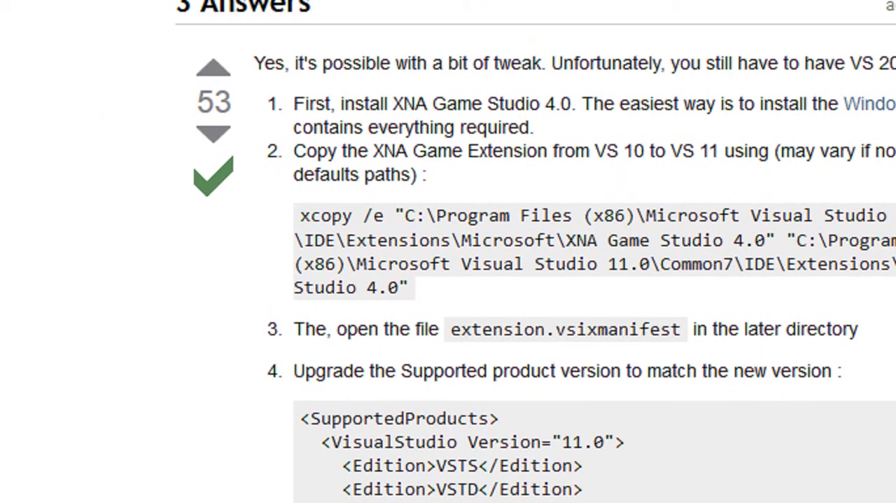
scroll("up", 3)
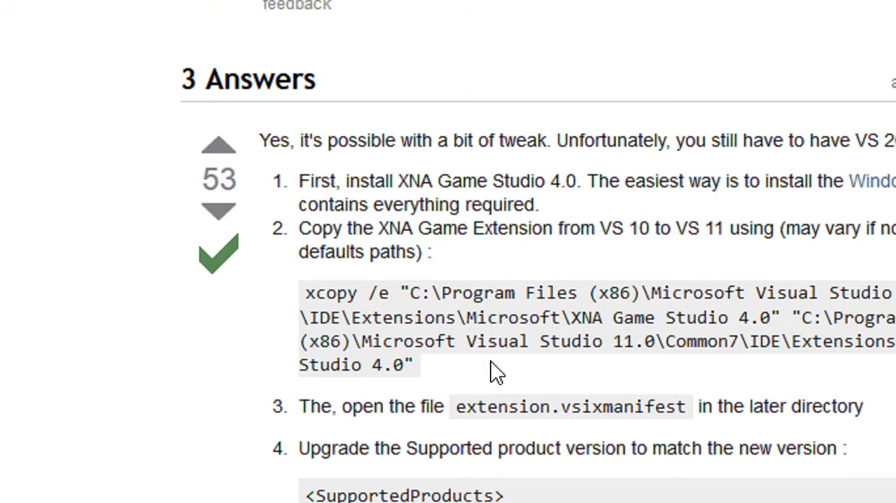
mouse_move(221, 214)
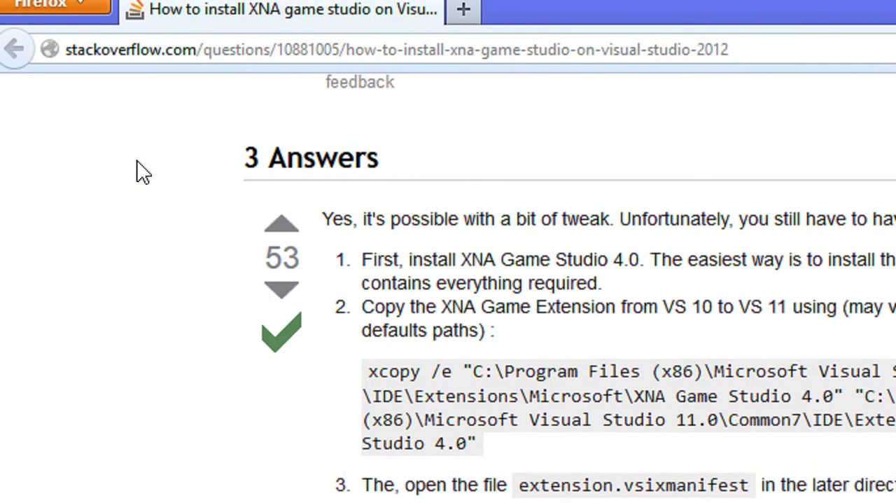
scroll("down", 3)
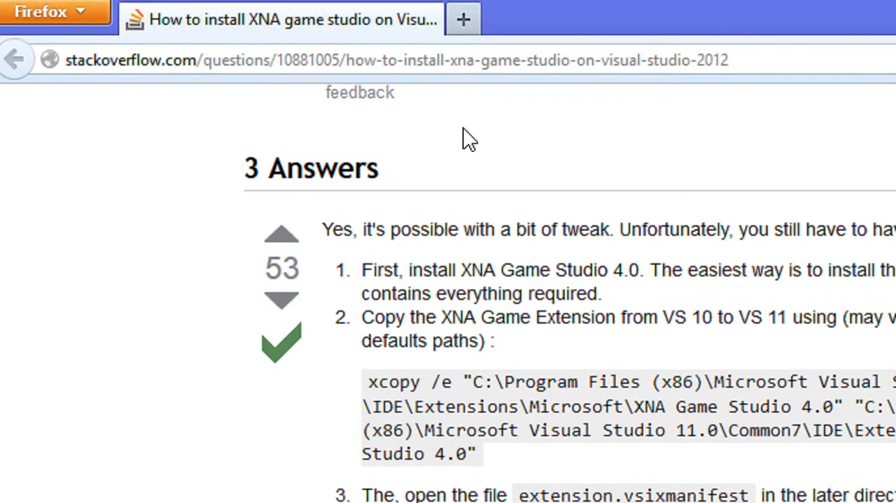
mouse_move(594, 205)
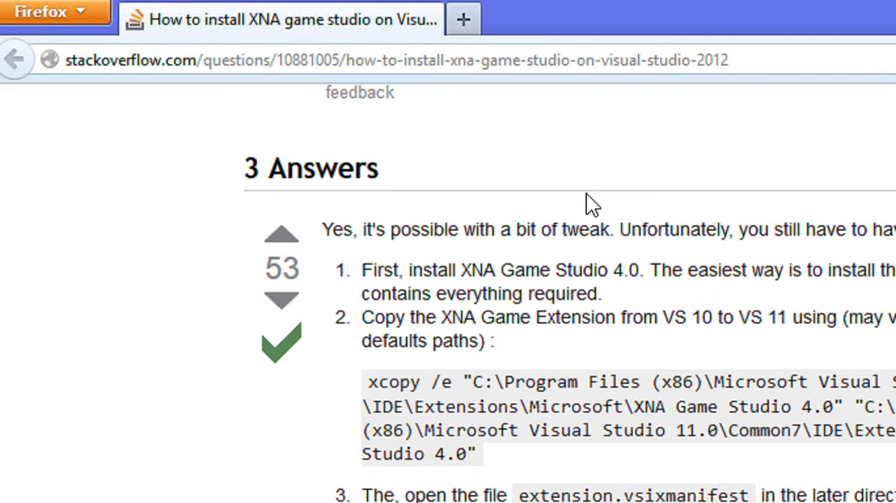
mouse_move(630, 24)
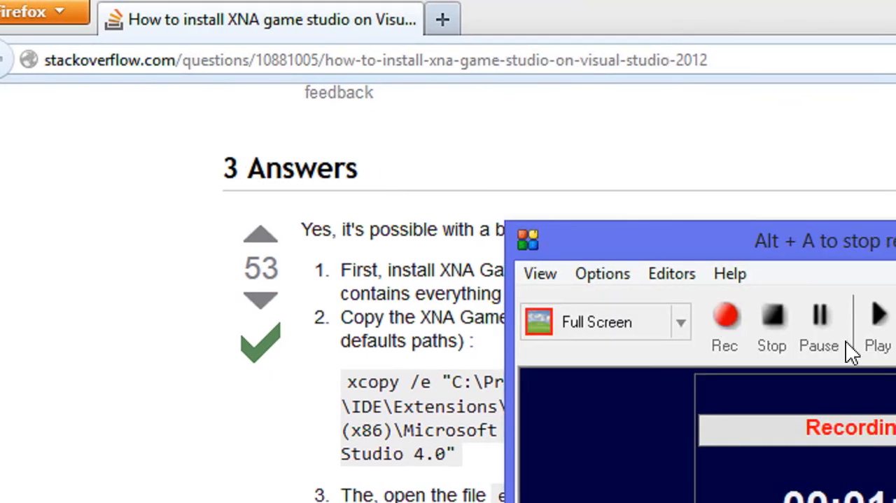
scroll("down", 3)
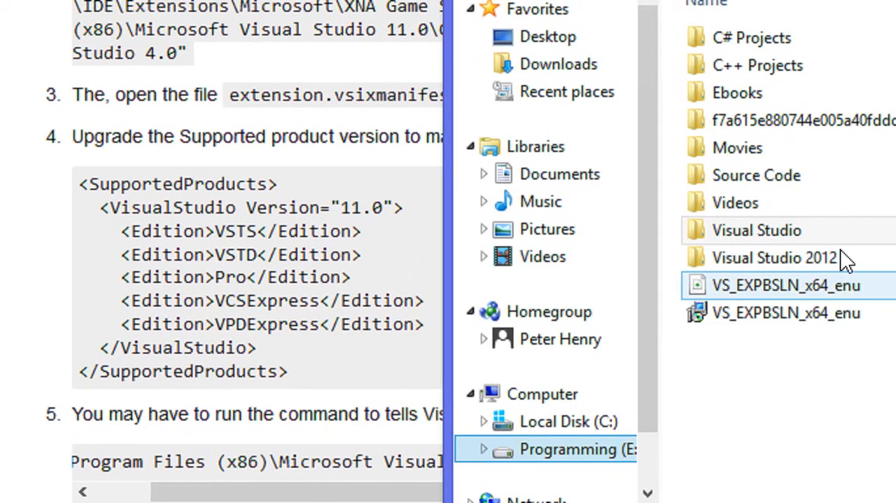
left_click(773, 257)
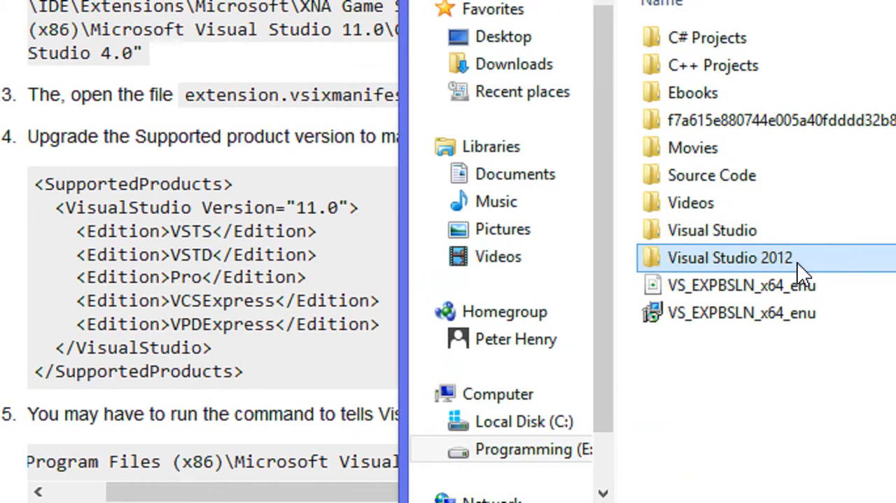
mouse_move(748, 262)
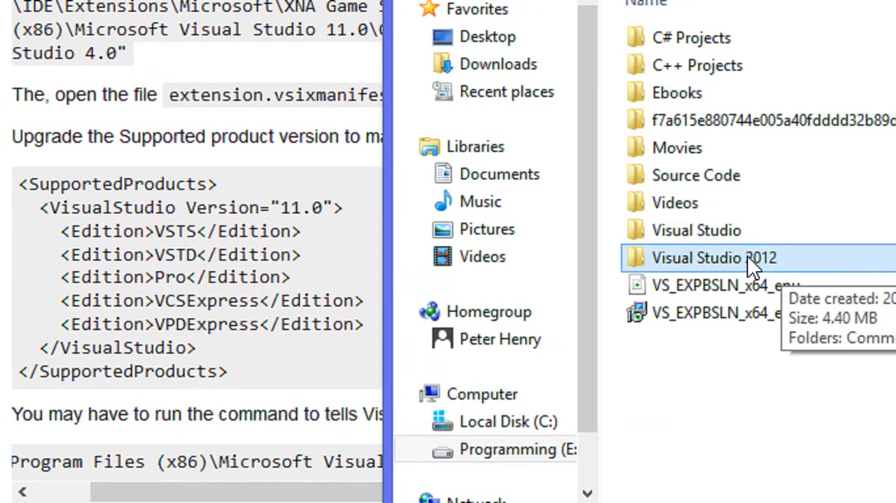
double_click(712, 257)
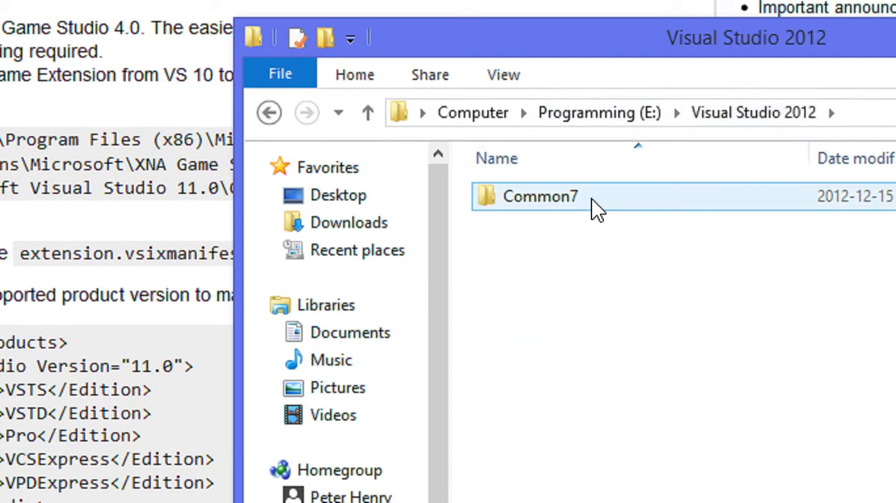
double_click(539, 196)
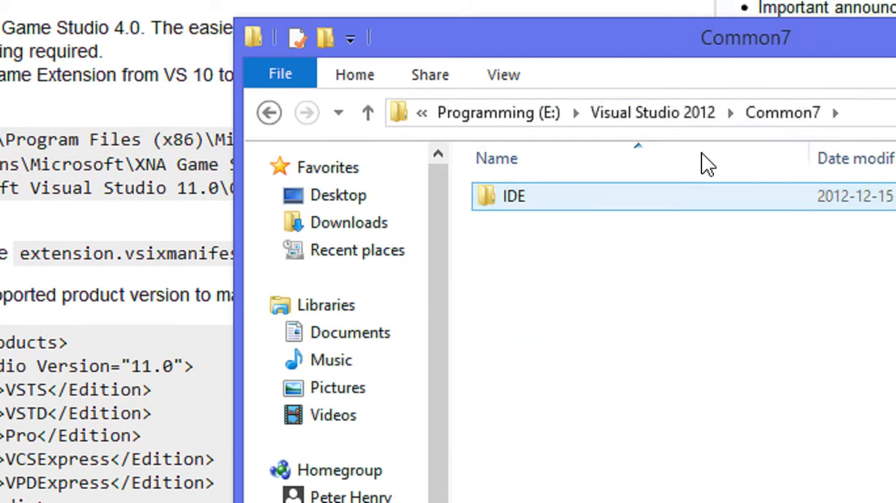
double_click(513, 196)
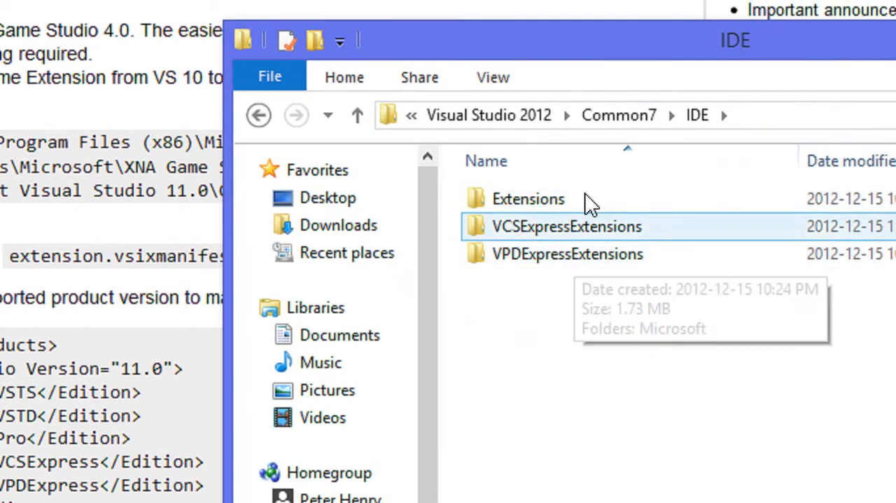
double_click(527, 198)
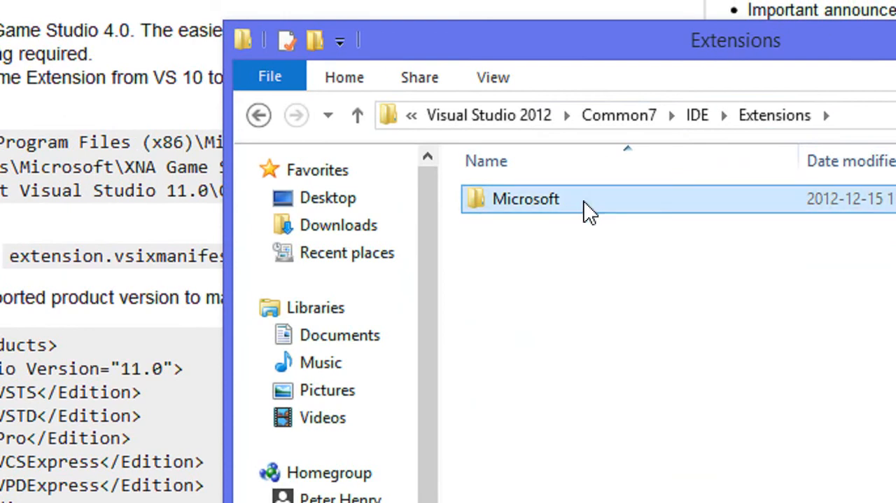
double_click(525, 199)
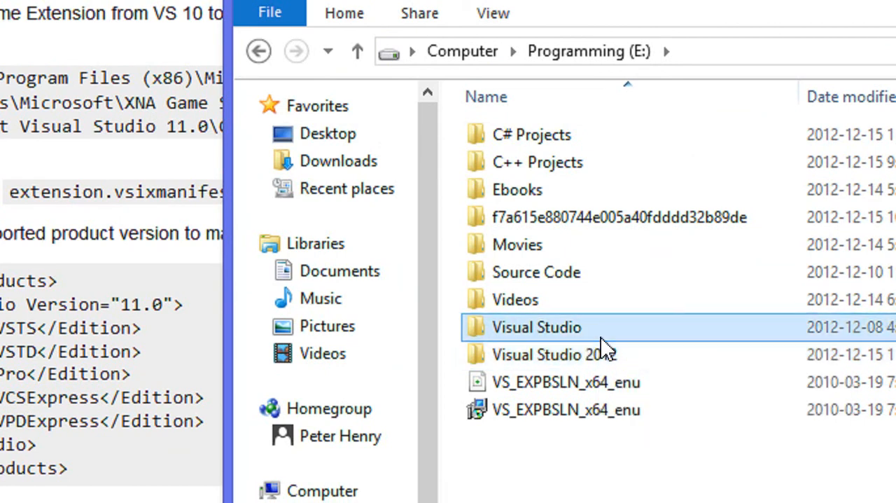
Step: Drill down through Visual Studio > Common7 > IDE > Extensions
double_click(536, 327)
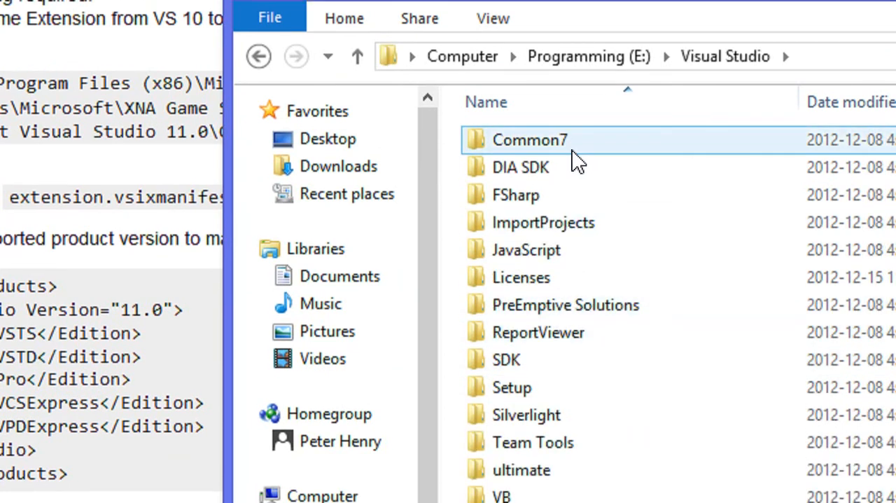
double_click(530, 139)
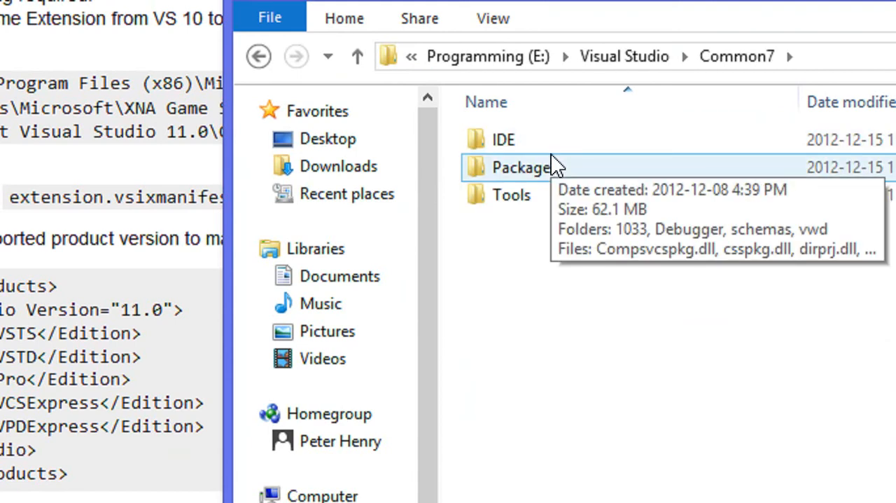
double_click(503, 139)
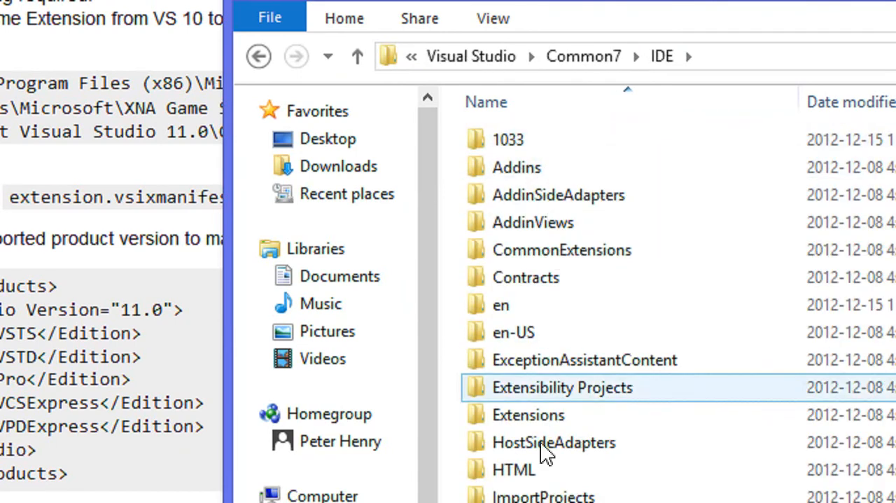
double_click(528, 414)
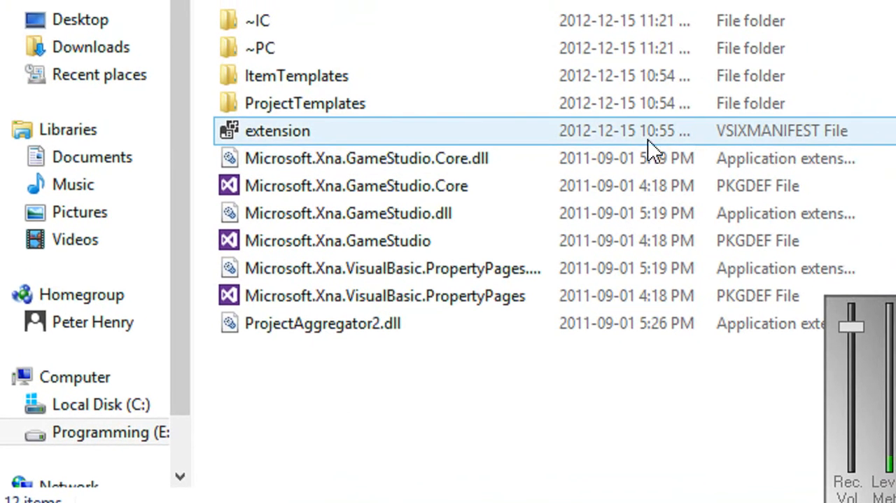
Step: Bring up the context menu for the extension.vsixmanifest file
right_click(277, 131)
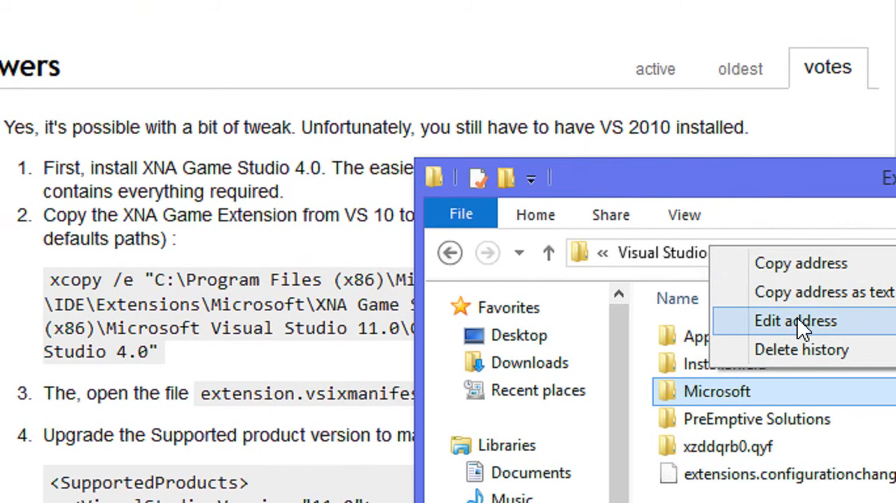
Step: Make the File Explorer address bar editable to enter a new folder path
left_click(796, 320)
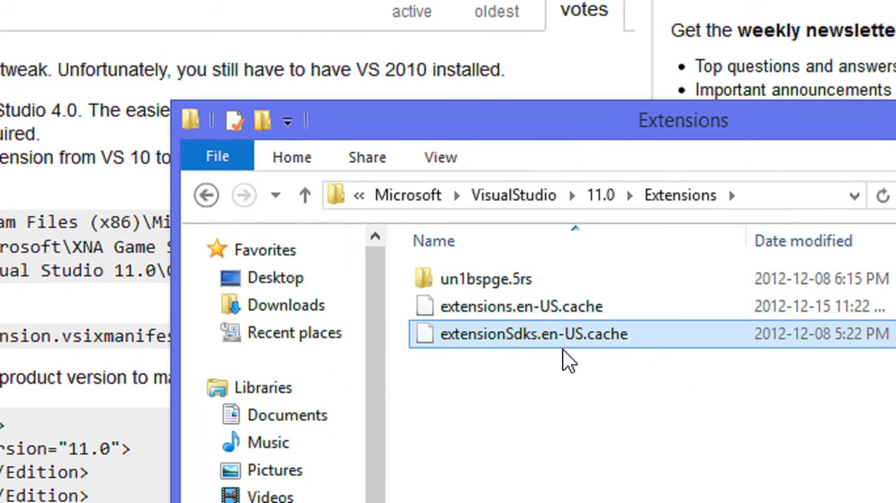
mouse_move(560, 364)
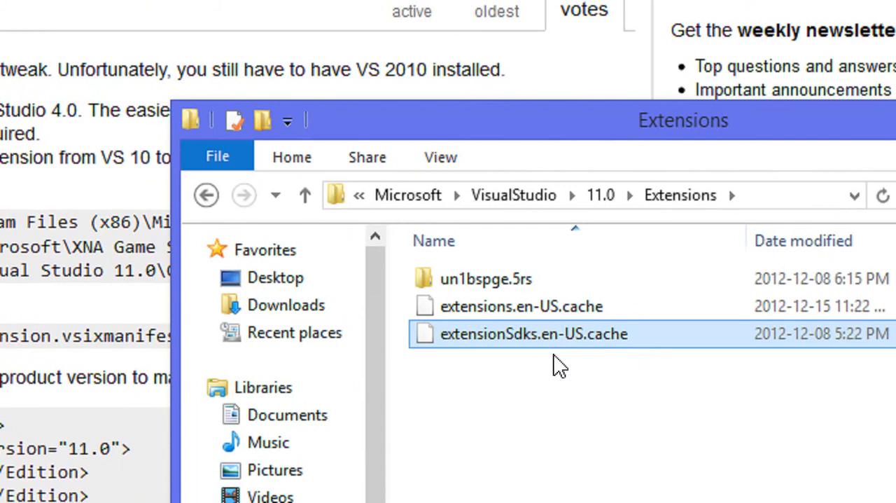
mouse_move(550, 350)
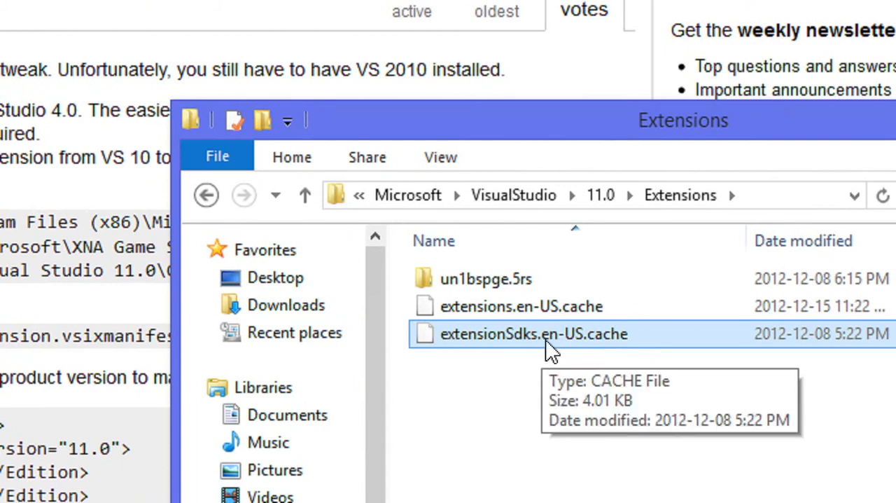
mouse_move(598, 343)
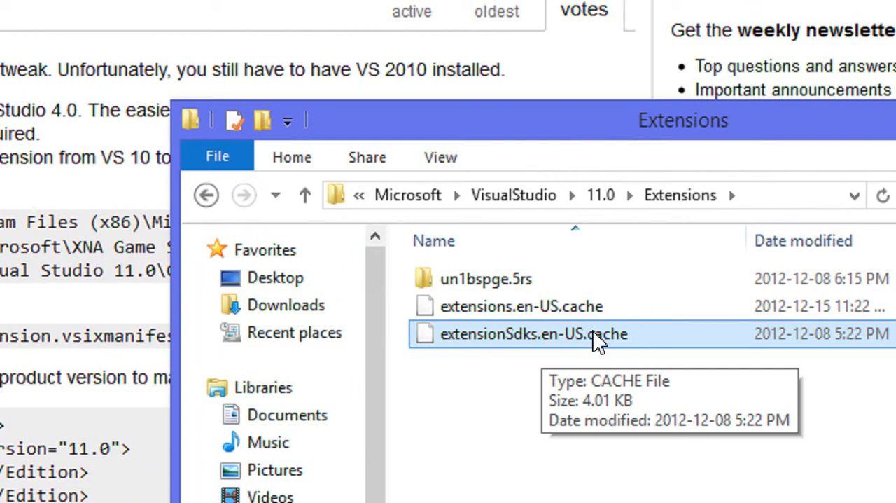
mouse_move(577, 360)
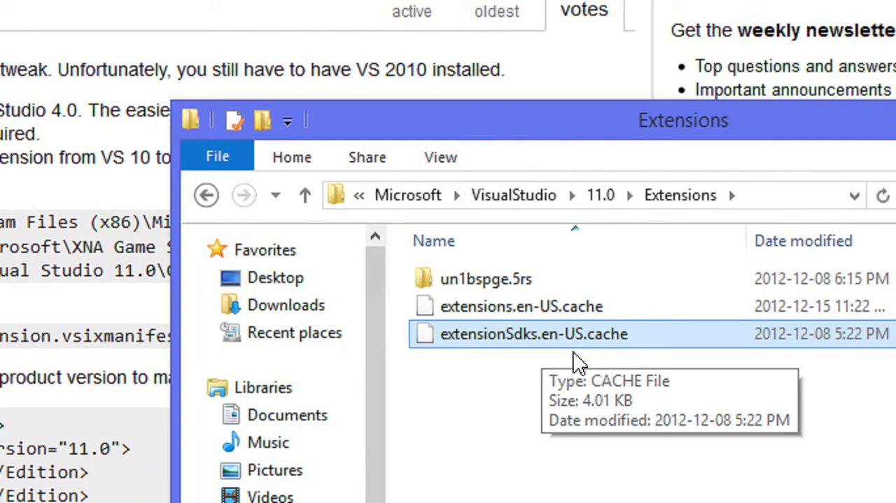
mouse_move(577, 339)
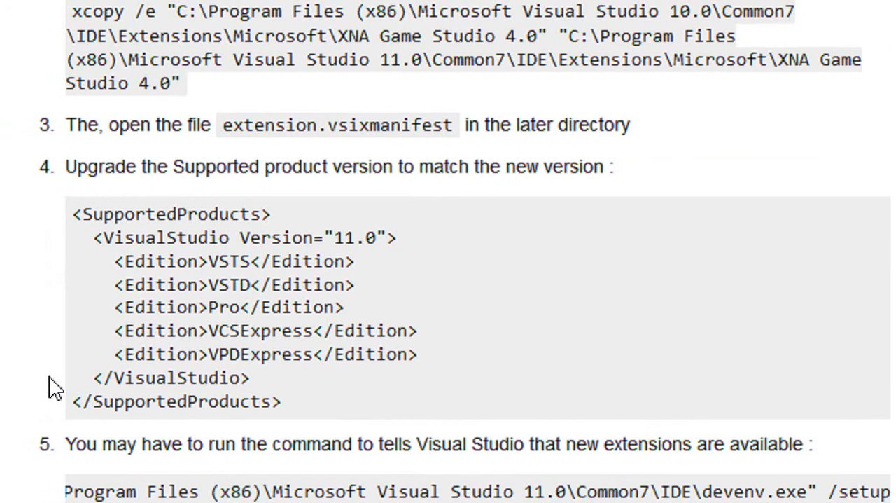
Step: Scroll the answer to step 5 and select IDE in the devenv setup path
scroll("down", 3)
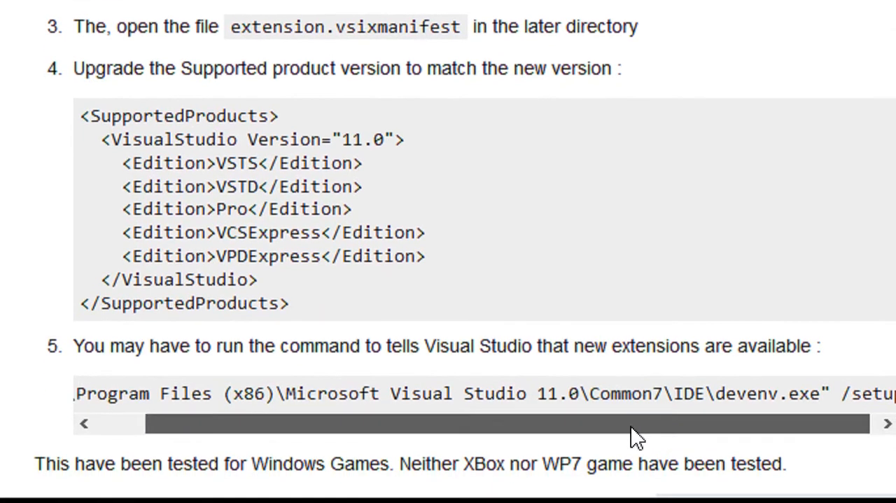
scroll("down", 3)
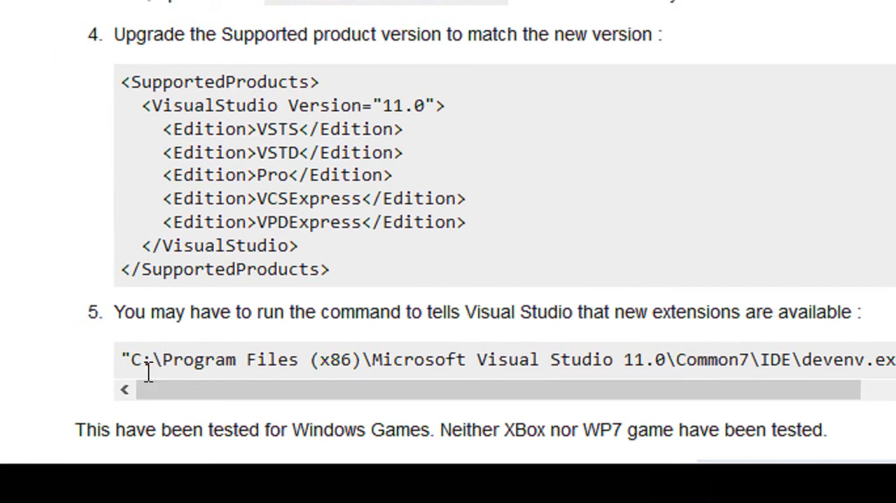
mouse_move(431, 420)
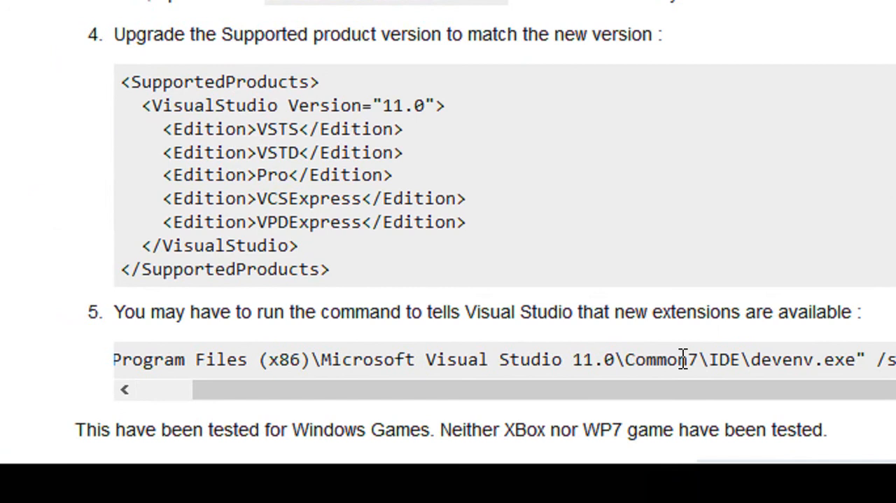
double_click(725, 359)
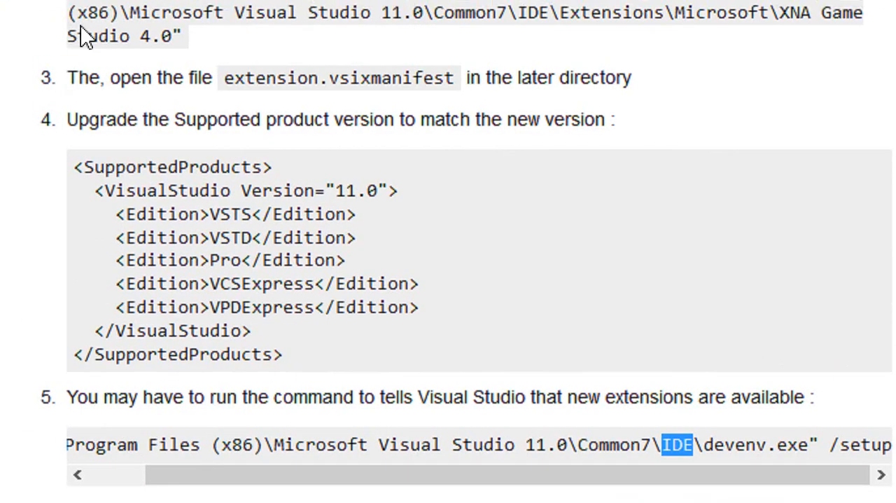
scroll("down", 3)
type("\"")
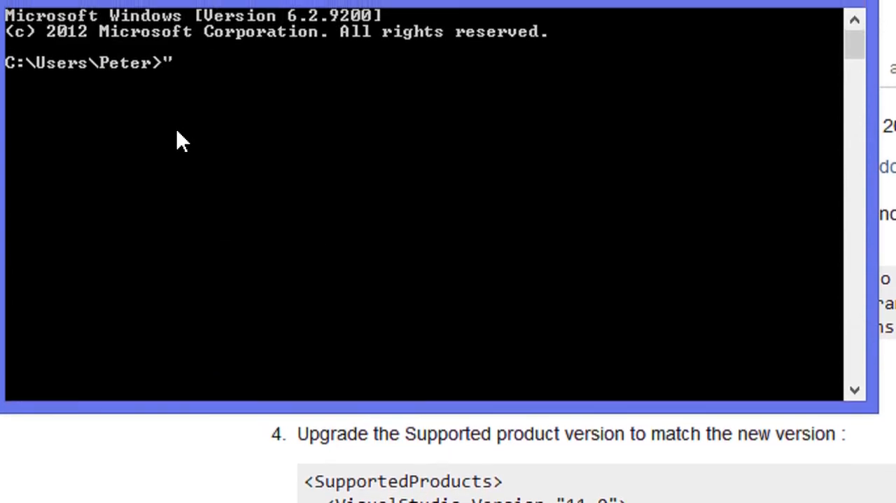
Step: Enter the path E:\Visual Studio\Common7\IDE\devenv at the Command Prompt
type("E:")
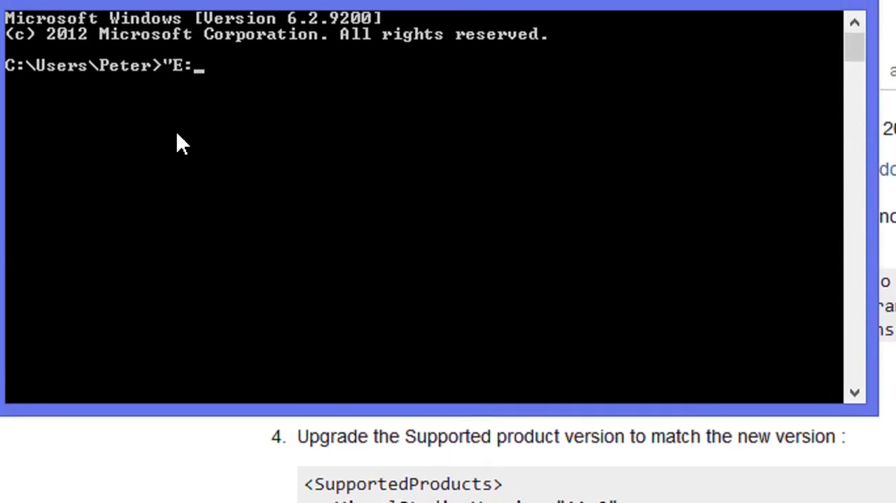
type("\\")
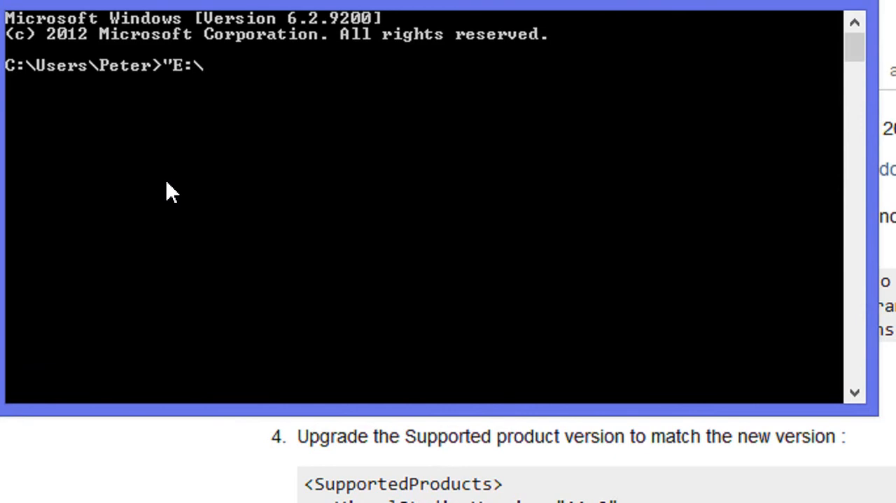
type("Visual Stu")
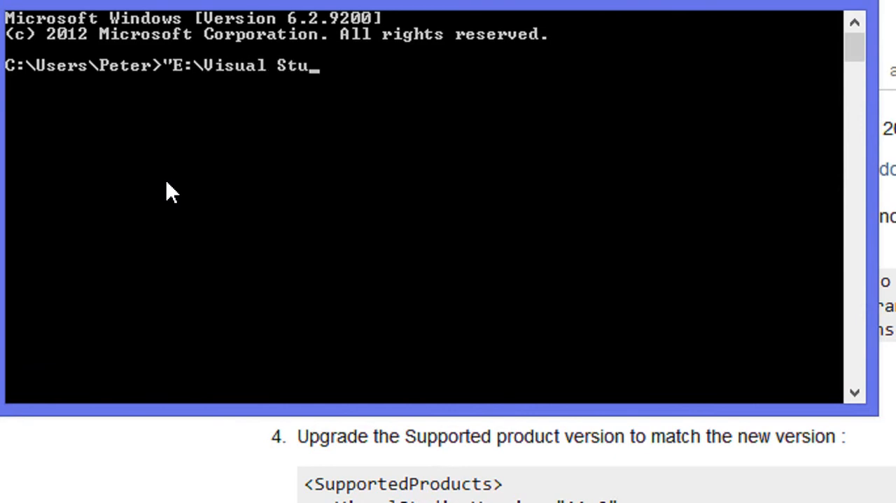
type("dio")
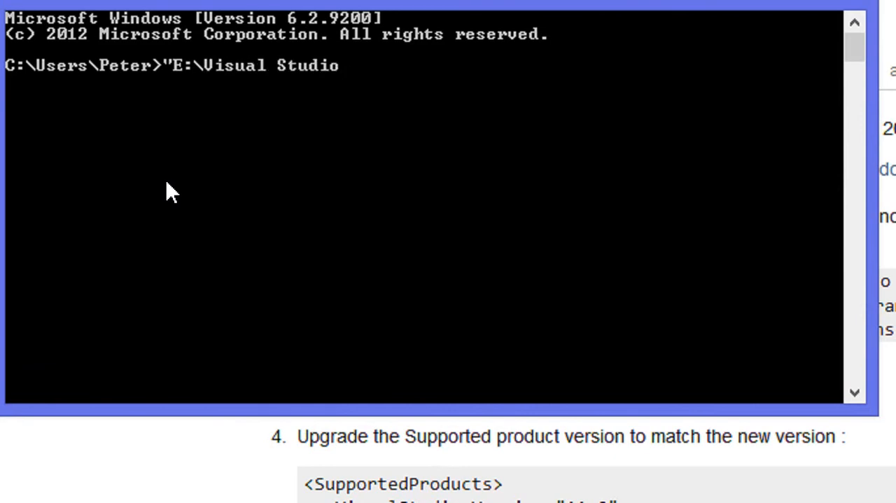
type("\\")
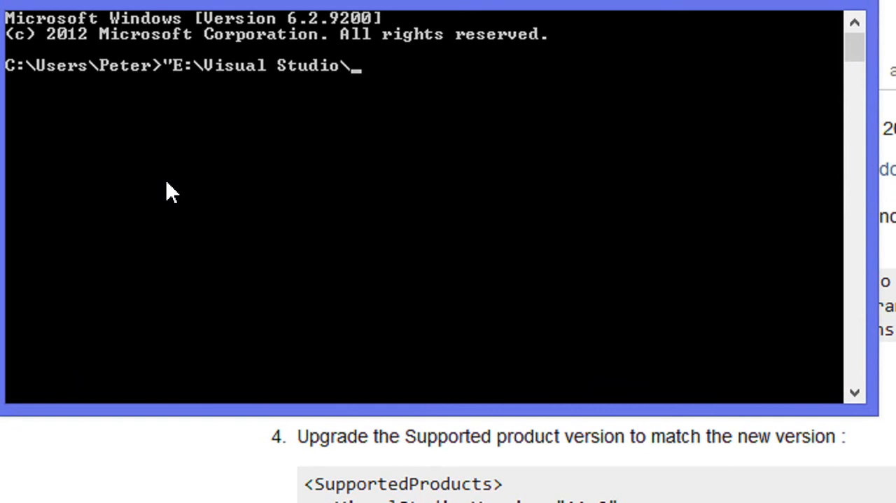
type("Common7")
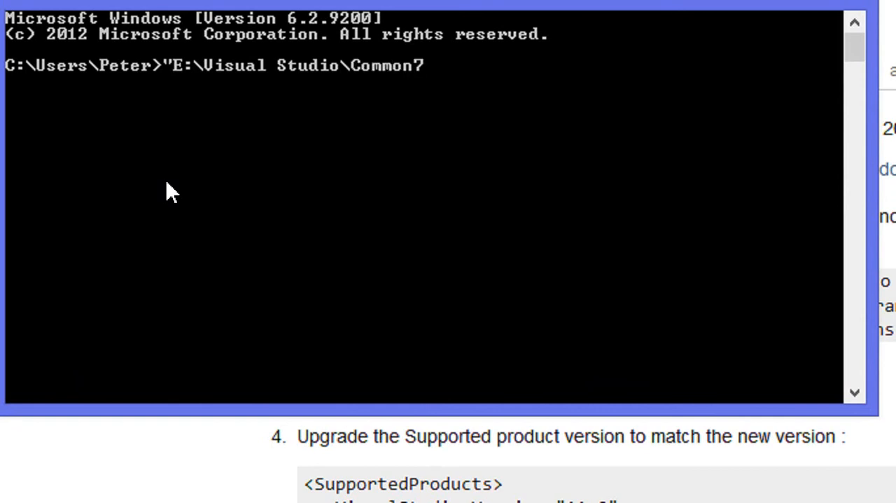
type("IDE\\")
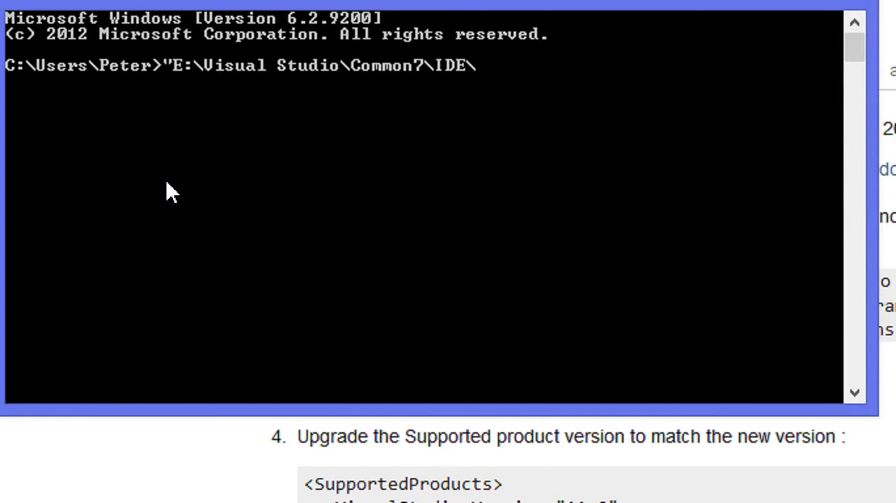
type("dev")
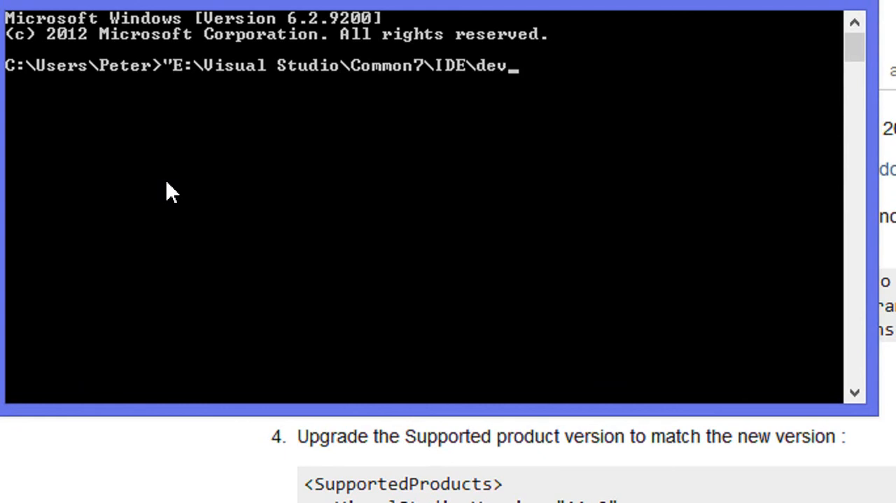
type("env\" /setup")
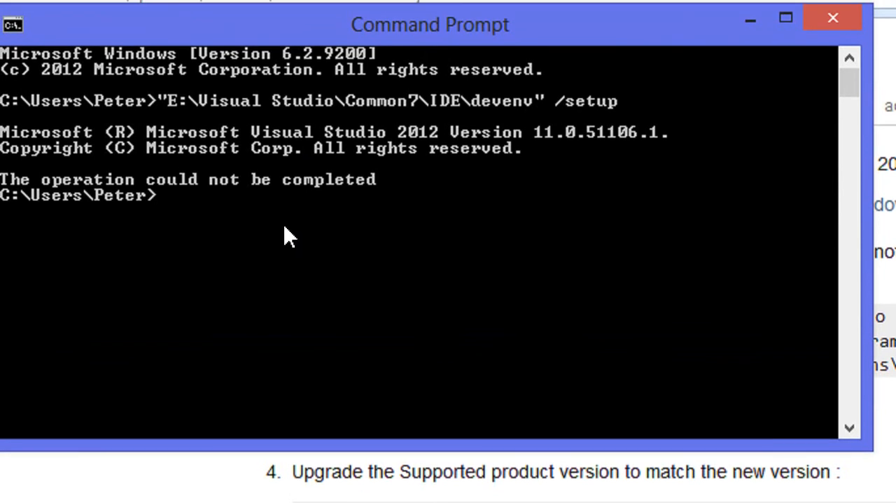
Step: Run "E:\Visual Studio\Common7\IDE\devenv" /setup, dismiss the failure error, and close Command Prompt
type("\"E:\\Visual Studio\\Common7\\IDE\\devenv\" /setup")
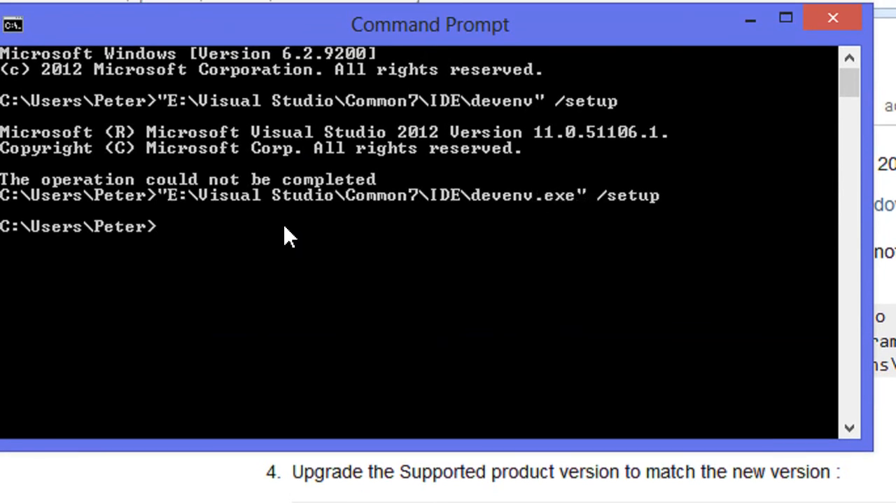
mouse_move(356, 290)
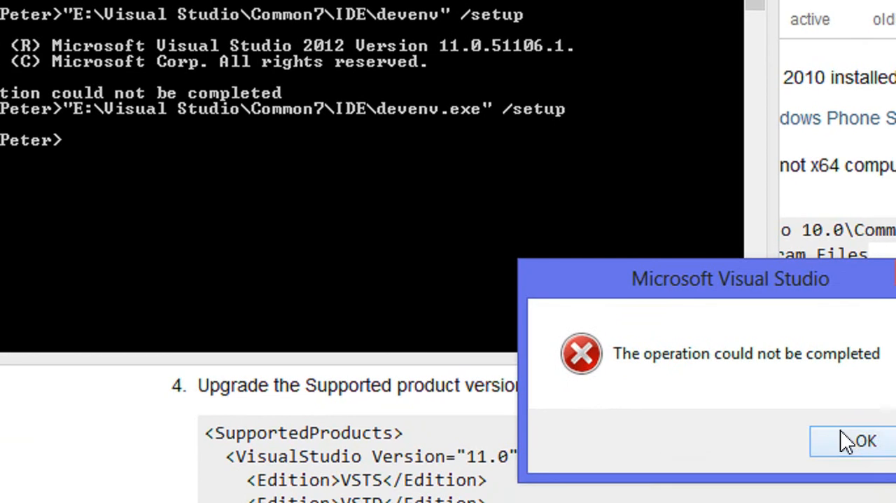
left_click(862, 440)
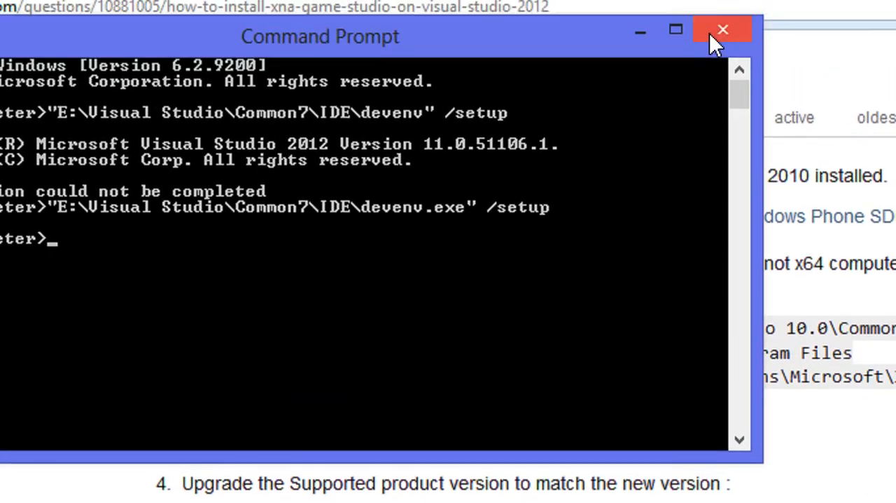
left_click(723, 30)
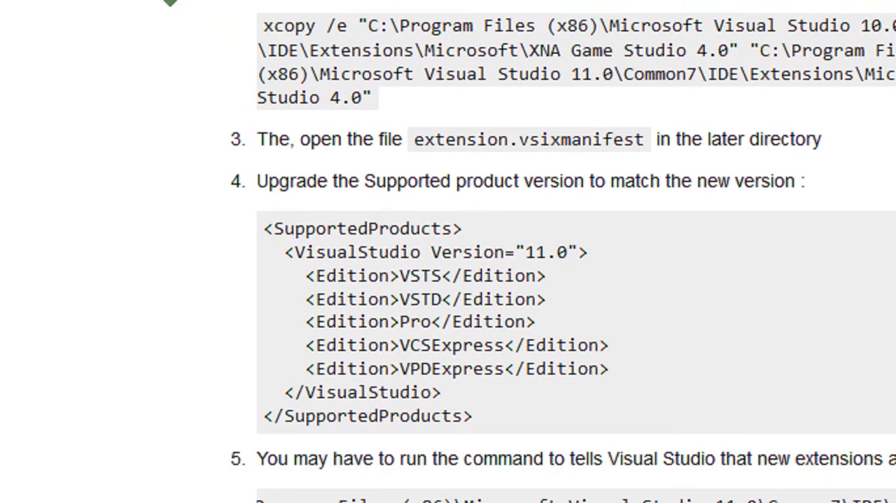
scroll("down", 3)
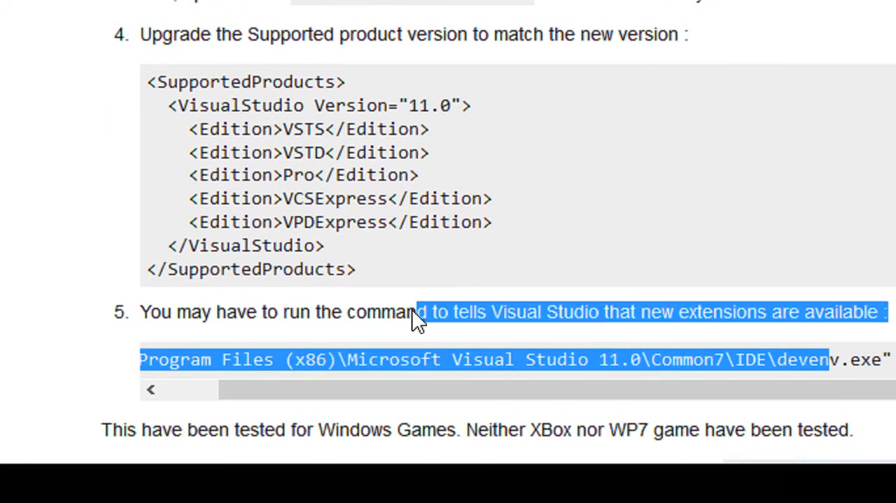
mouse_move(604, 226)
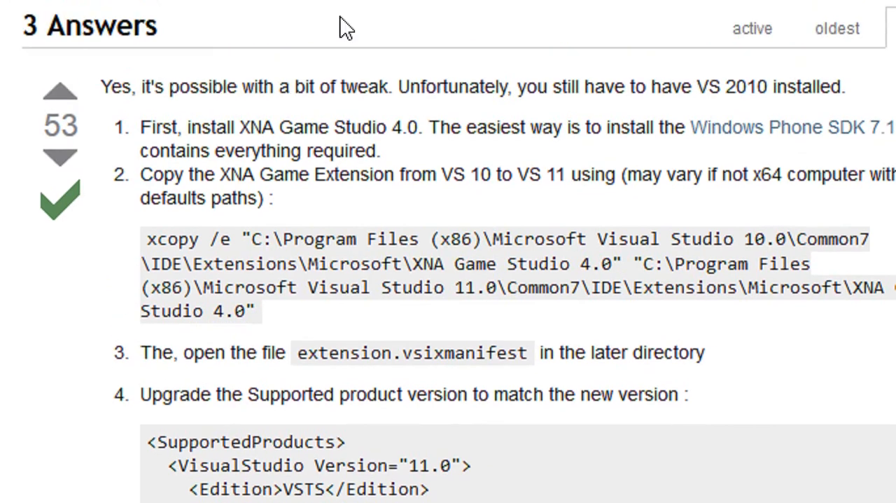
scroll("down", 3)
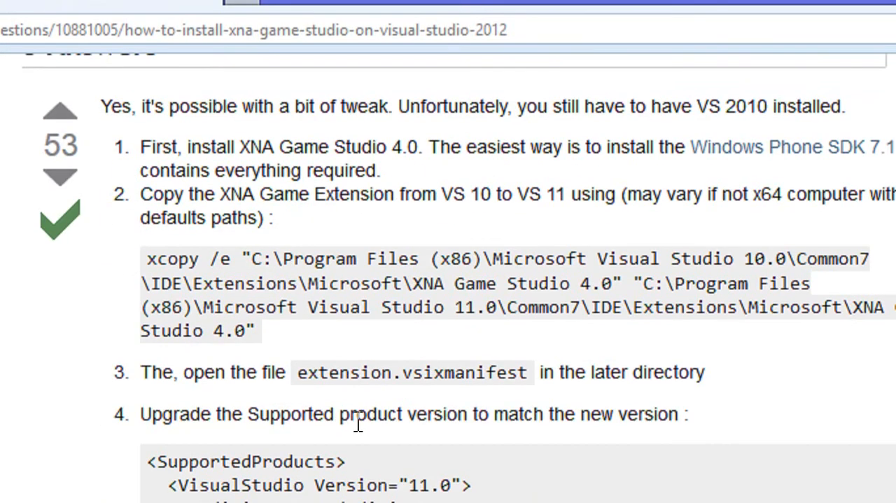
scroll("down", 3)
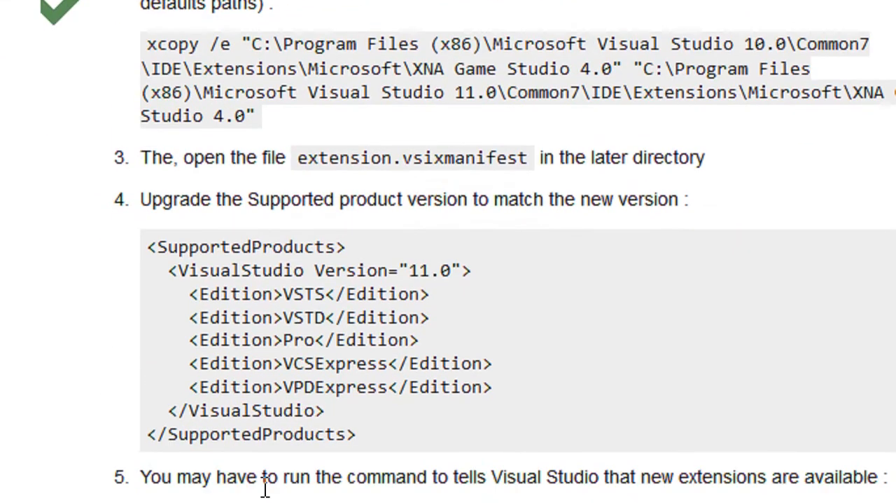
scroll("down", 3)
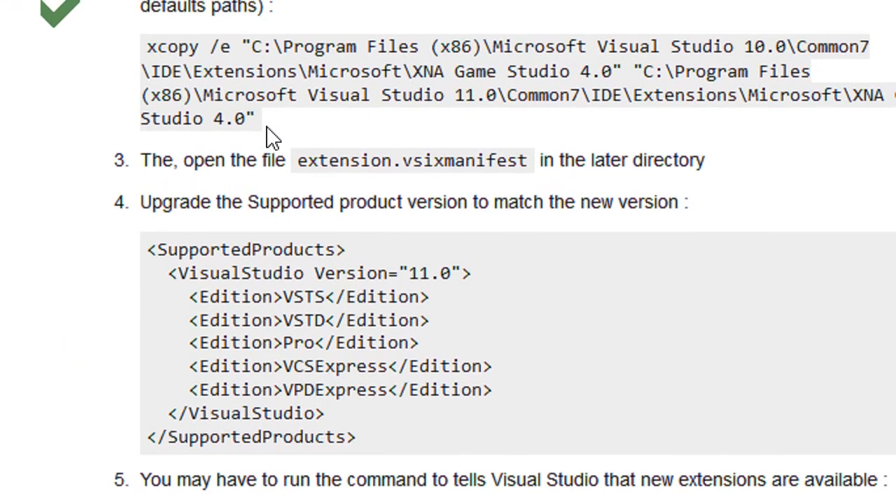
scroll("down", 3)
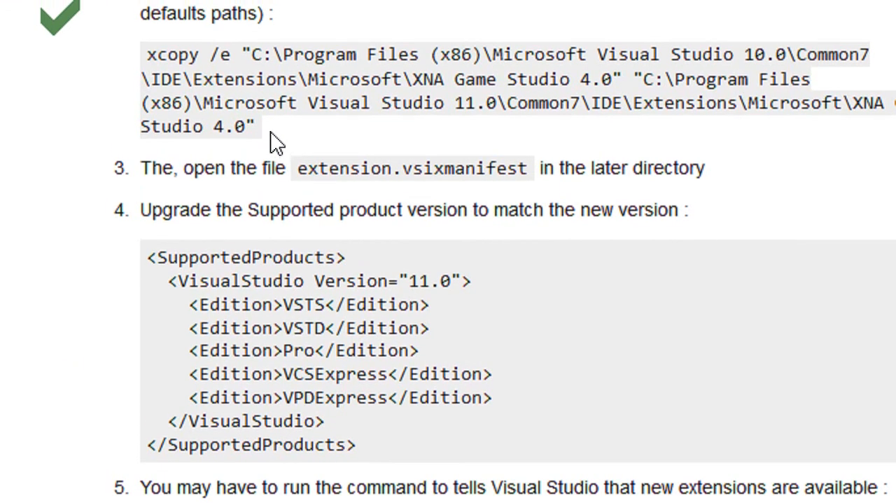